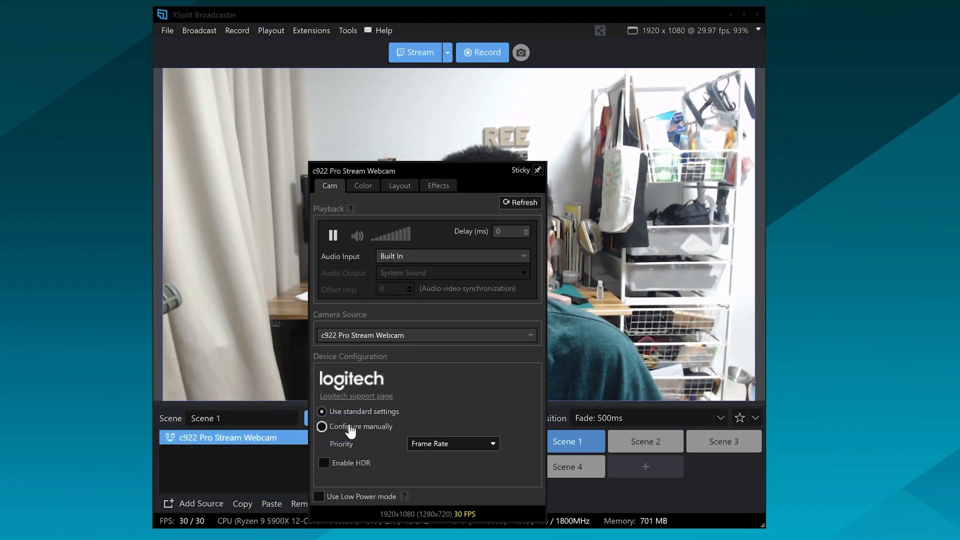
- Switch the c922 webcam to manual configuration and turn off Auto White Balance in Video Input
click(322, 426)
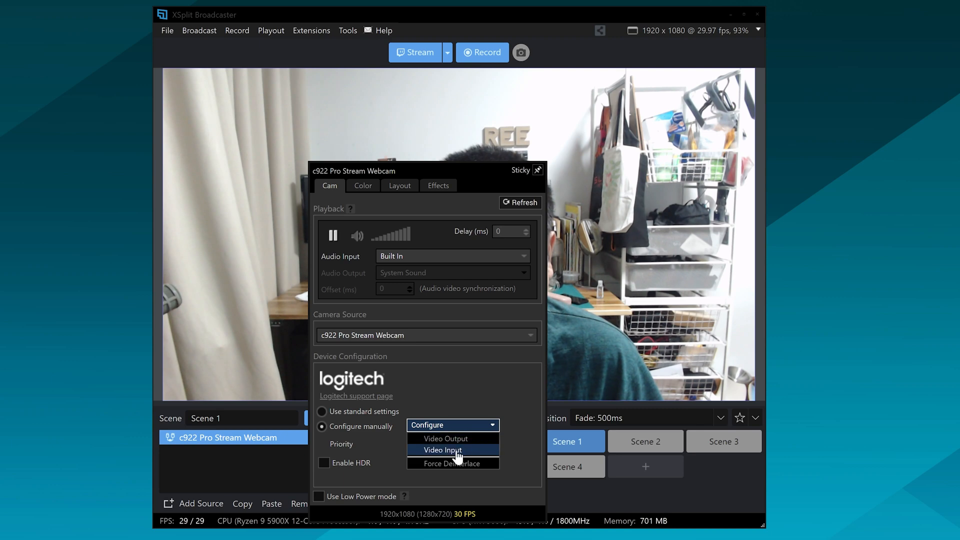
click(442, 450)
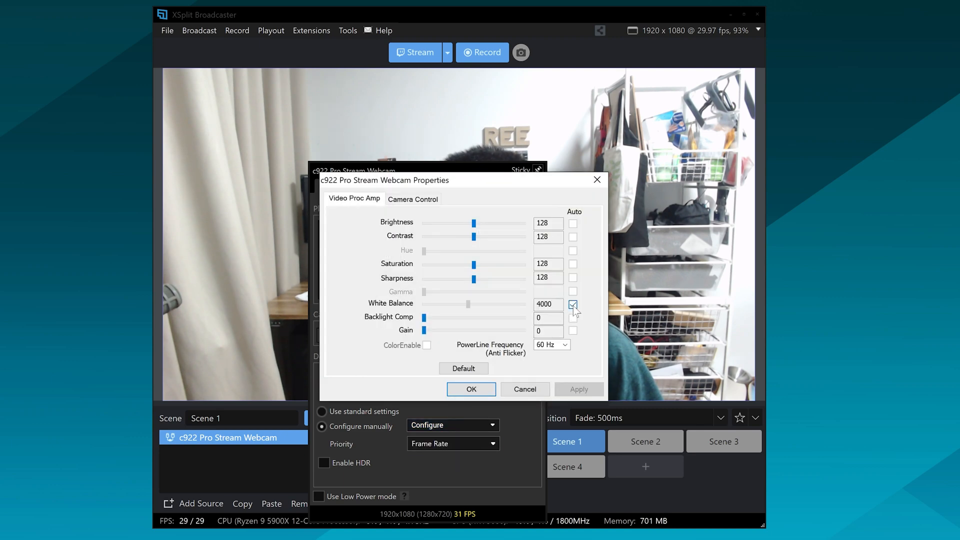
click(572, 304)
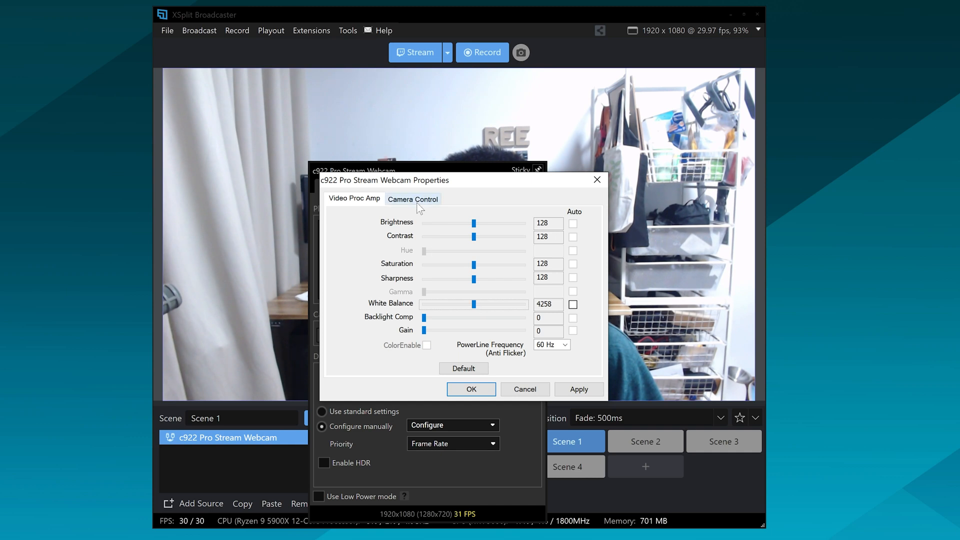
- In Camera Control, turn off Auto Exposure and lower Exposure to -6
click(412, 199)
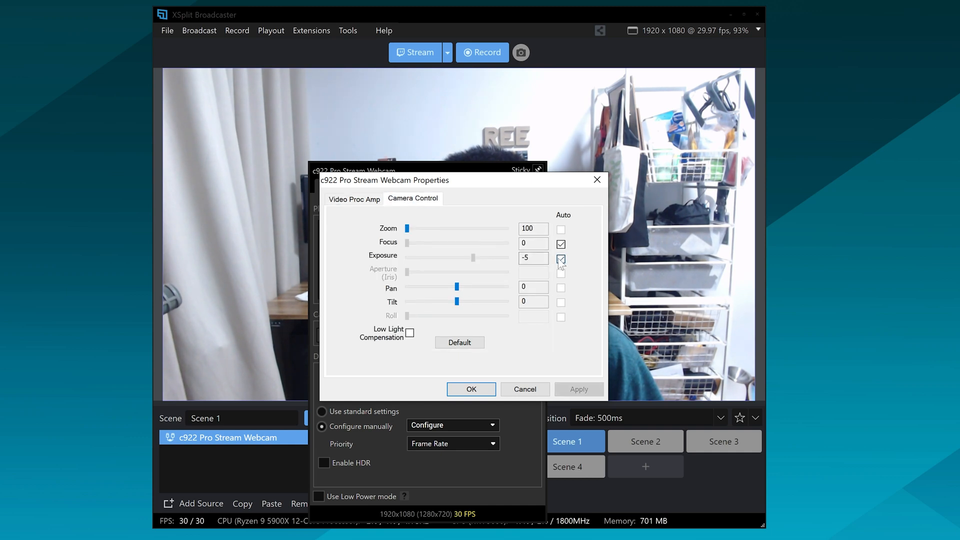
click(559, 259)
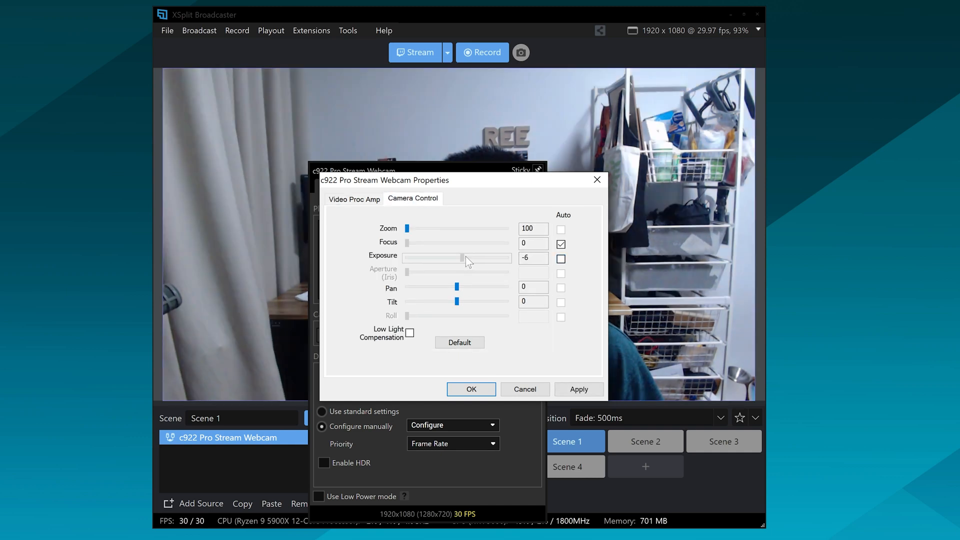
click(470, 389)
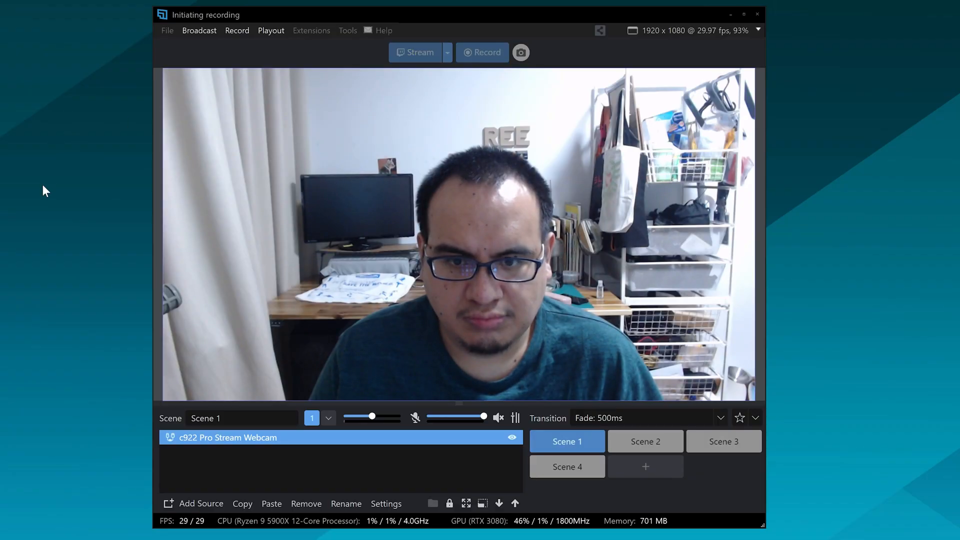
- Record a clip of the room and add 2022-03-10_19-47-42.mp4 as a media source
click(481, 52)
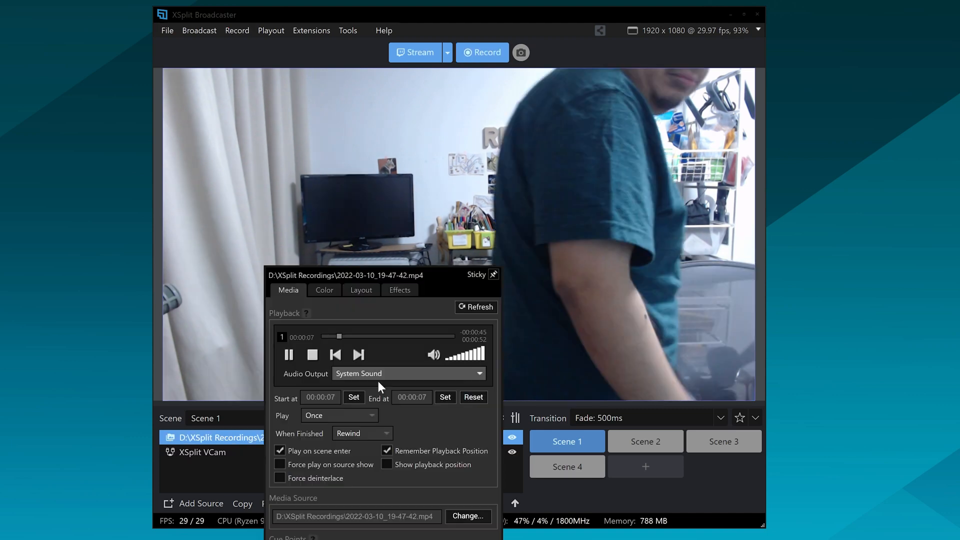
- Set the background recording to start at 00:00:11 and play Forever
click(338, 414)
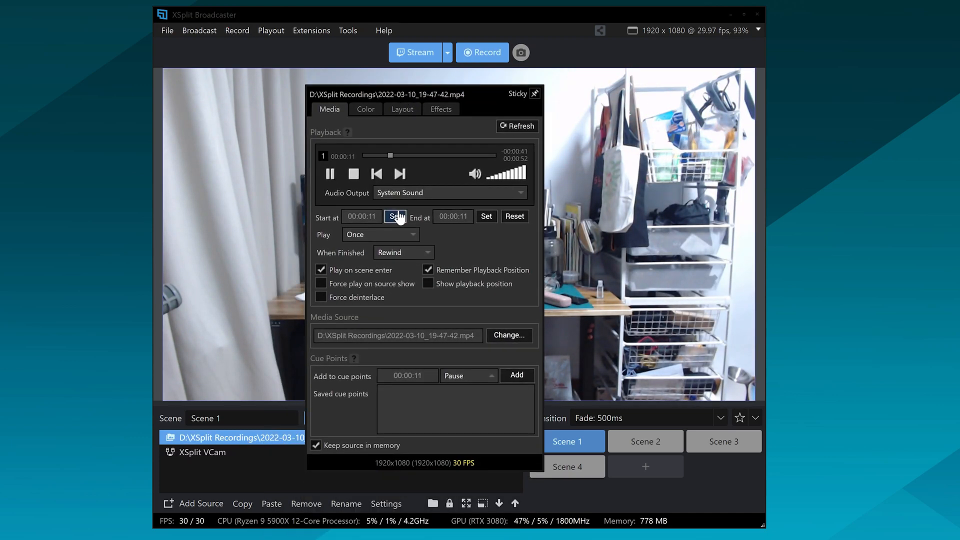
click(379, 234)
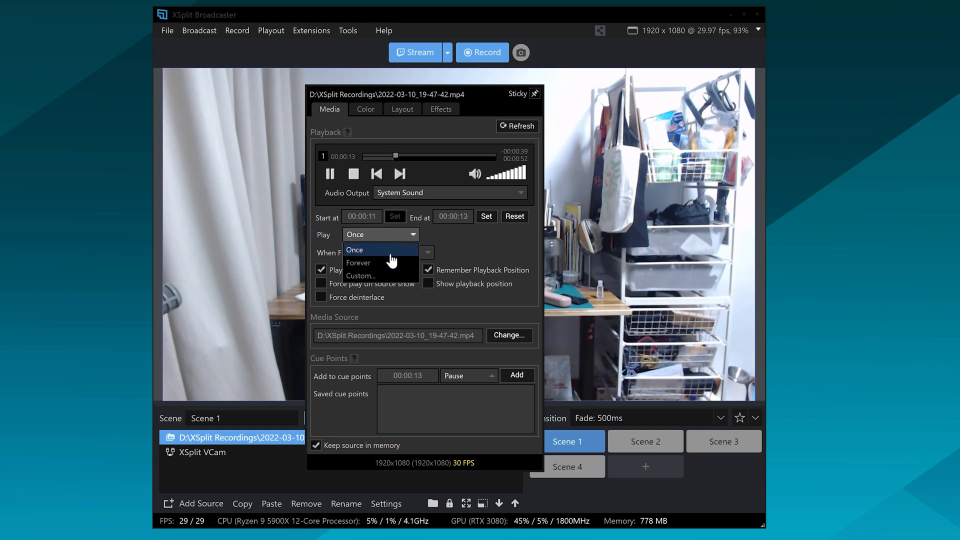
click(358, 262)
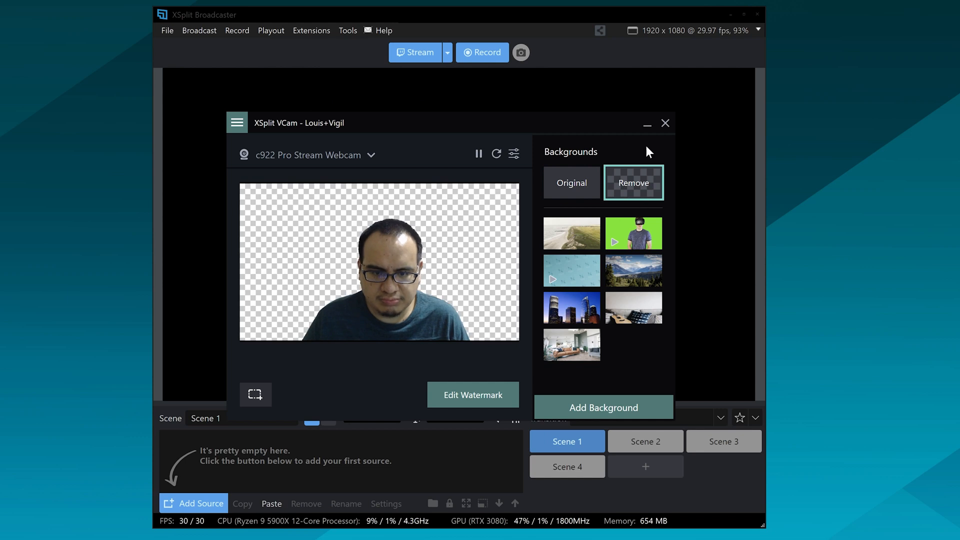
- In VCam settings, turn off automatic quality and set output Quality to Highest
click(513, 155)
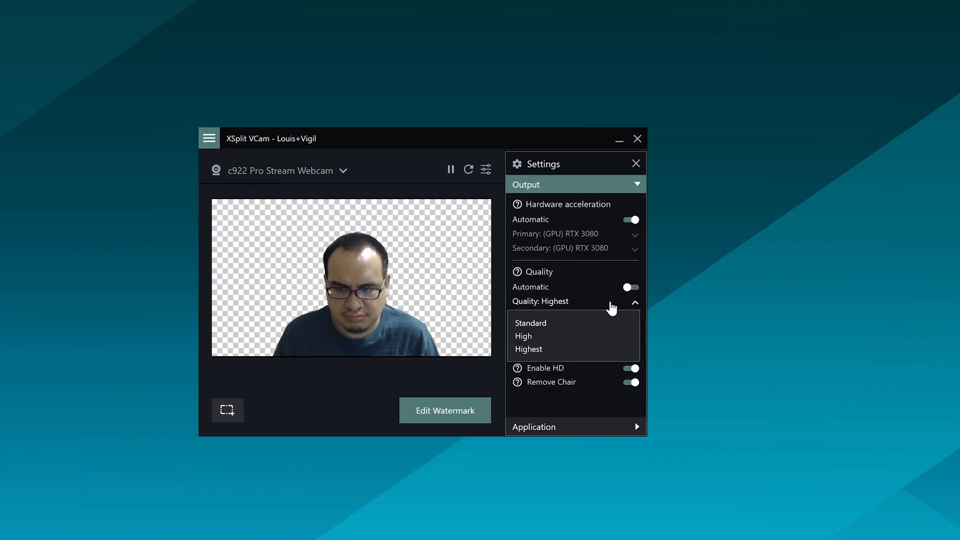
click(635, 302)
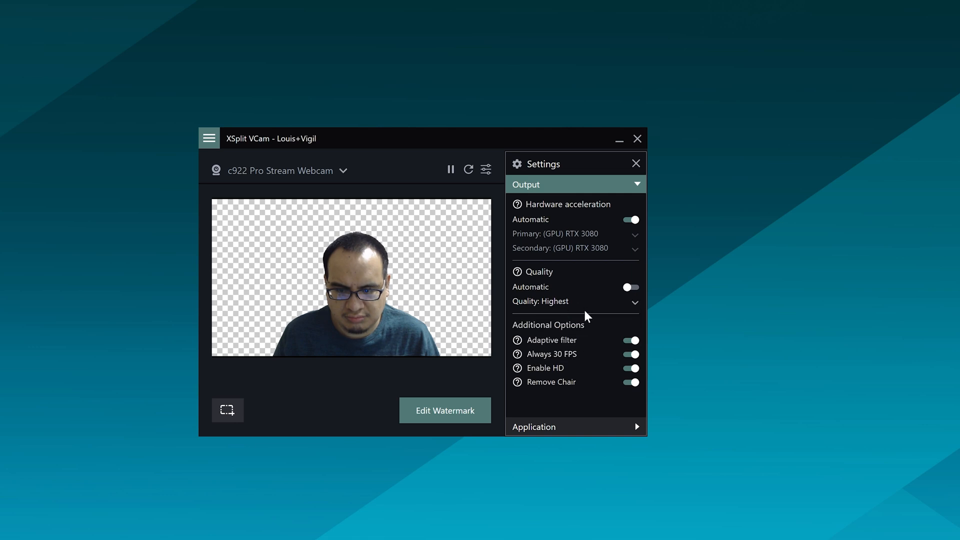
click(630, 381)
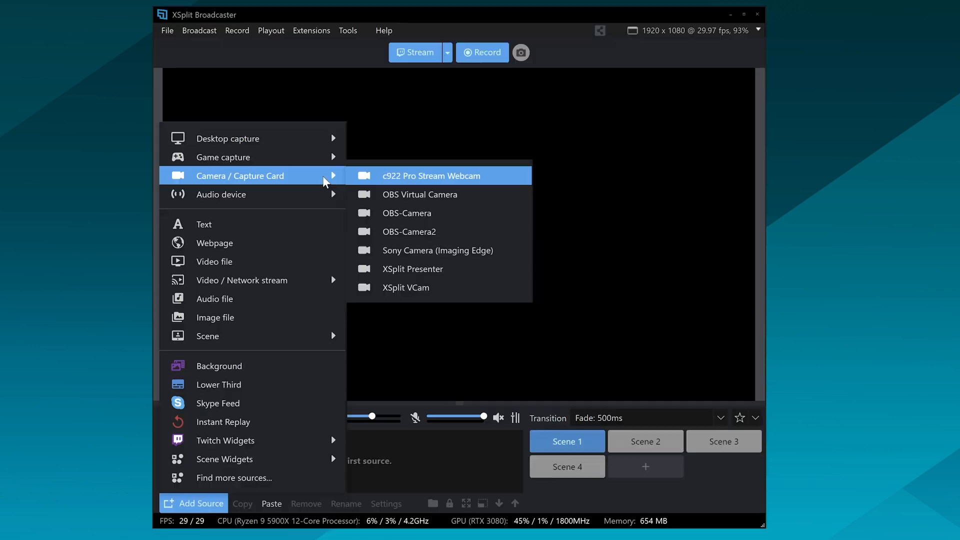
- Add XSplit VCam as a Camera / Capture Card source in Scene 1
click(405, 286)
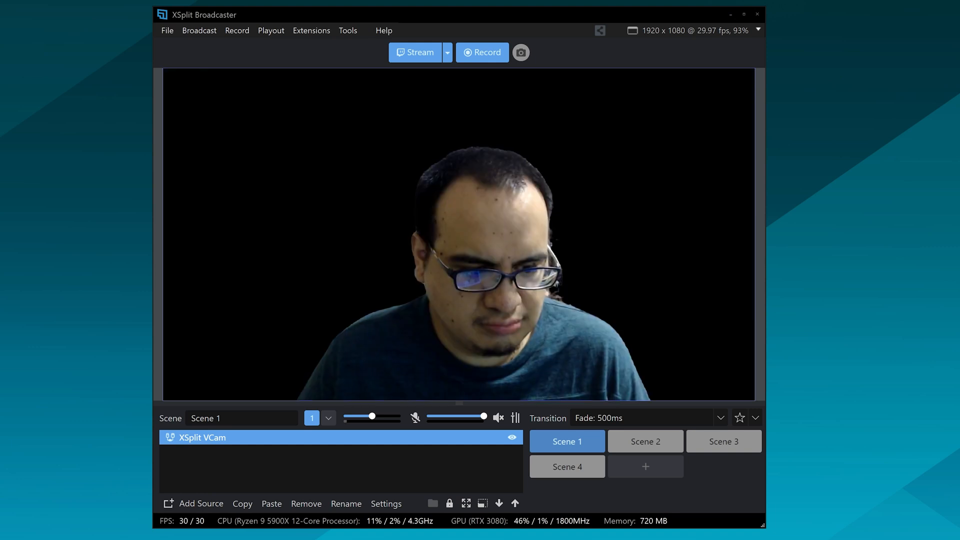
click(200, 503)
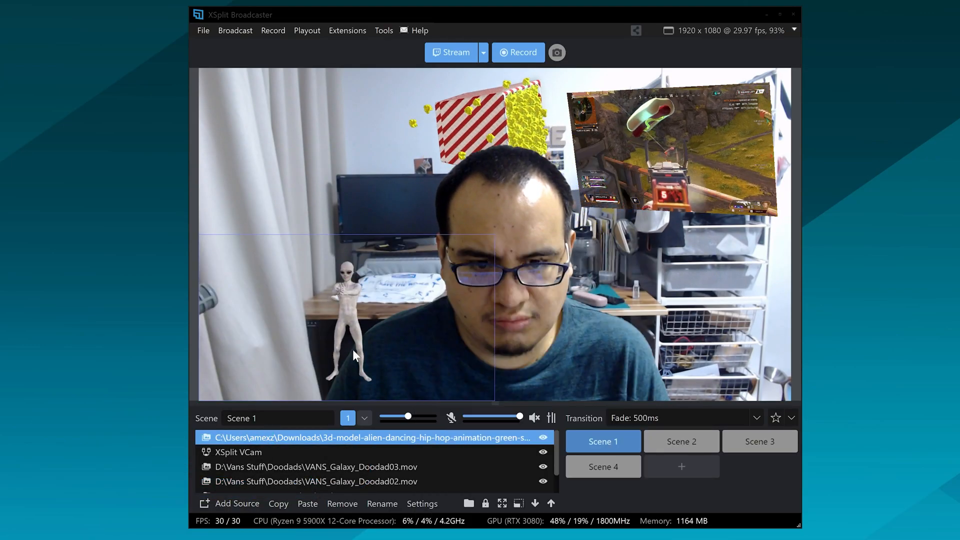
mouse_move(507, 164)
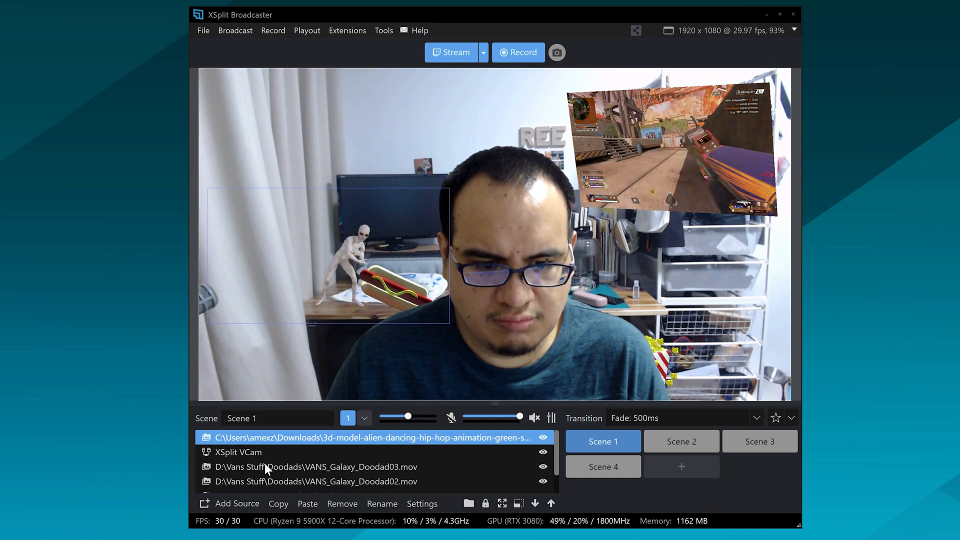
- Move the alien dancing and MiTH Team1 videos down so XSplit VCam sits on top
click(534, 503)
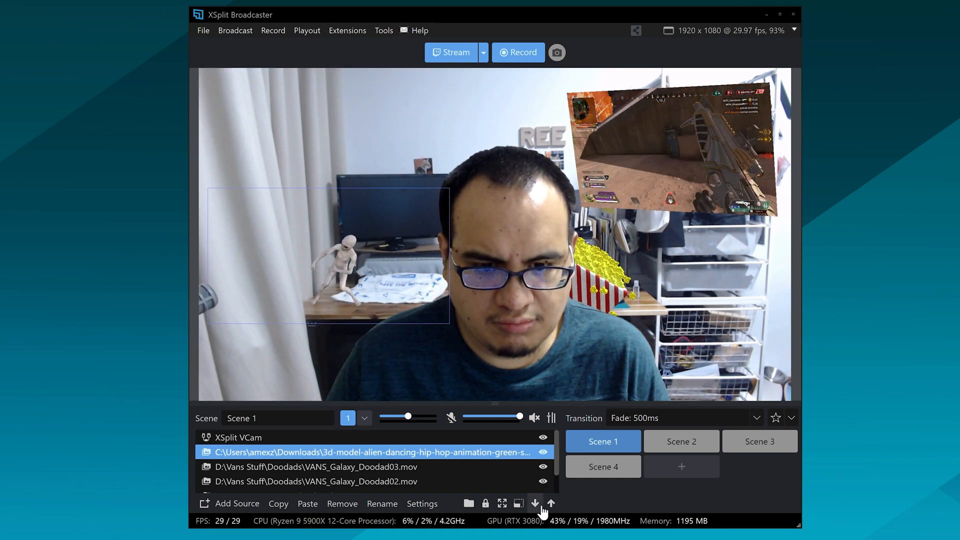
click(535, 503)
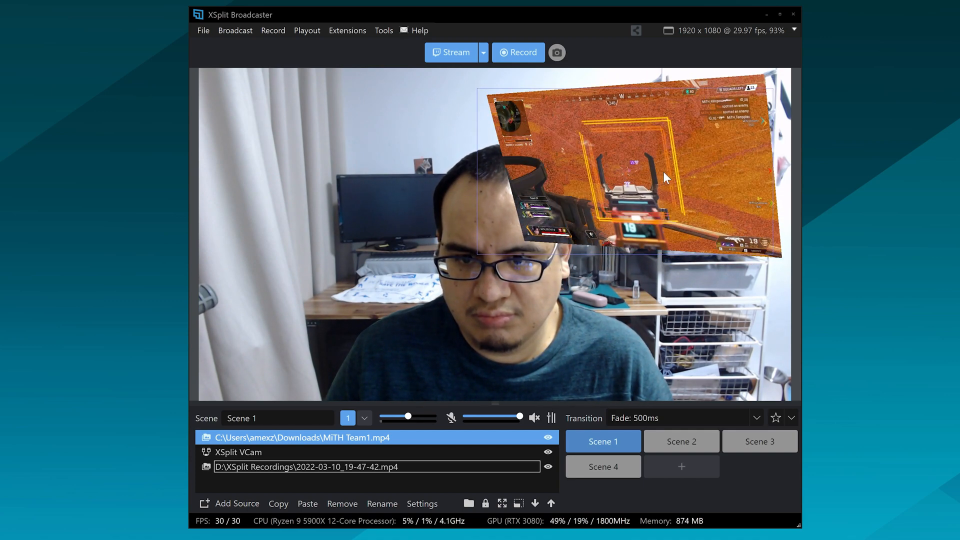
click(535, 504)
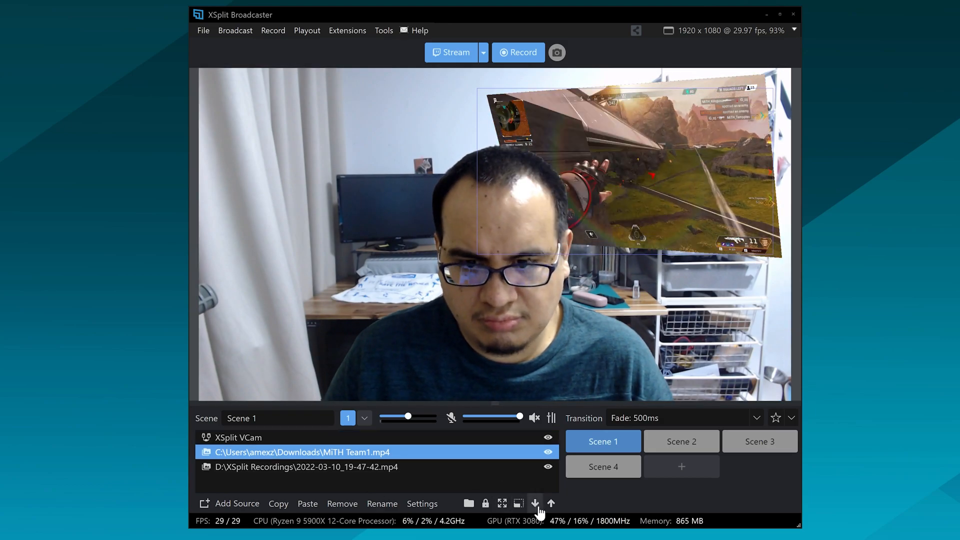